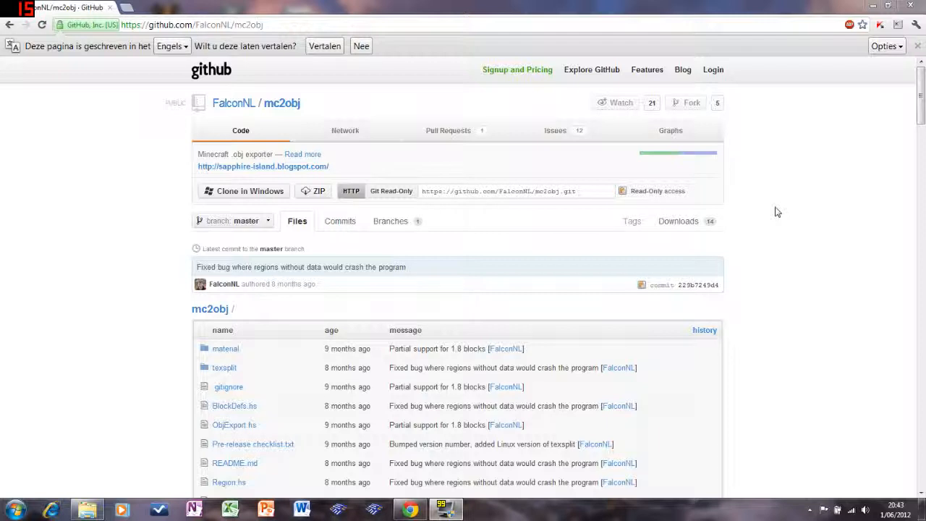
{"action": "mouse_move", "coordinate": [817, 209]}
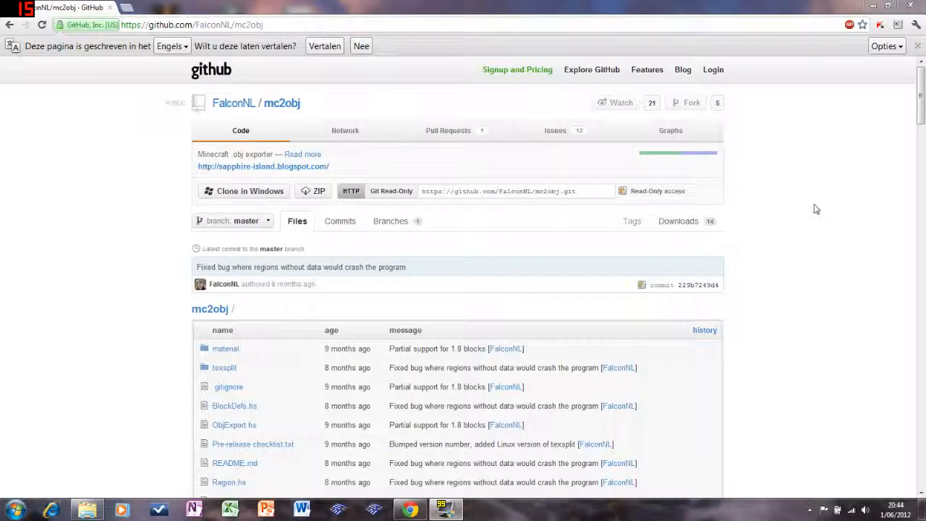
- Scroll the mc2obj README down to the User manual's whole-world export command with -e
{"action": "left_click", "coordinate": [192, 24]}
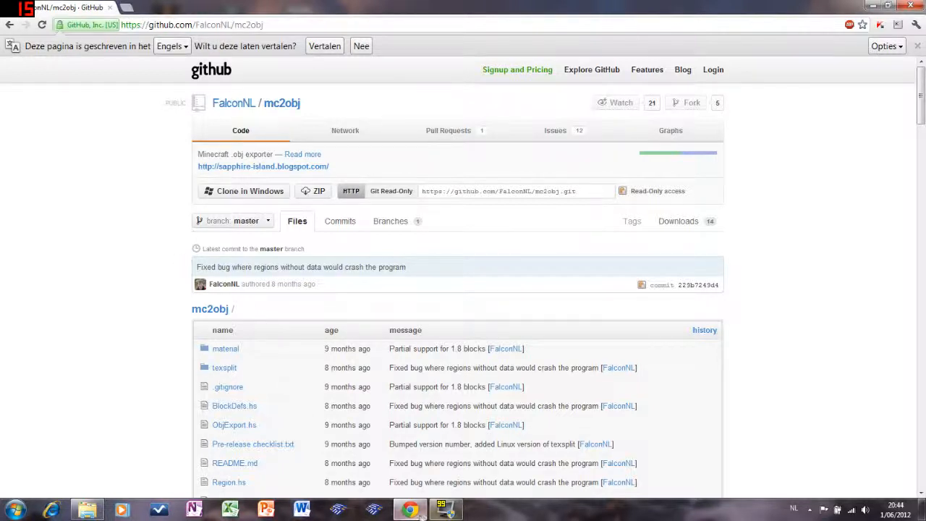
{"action": "mouse_move", "coordinate": [124, 338]}
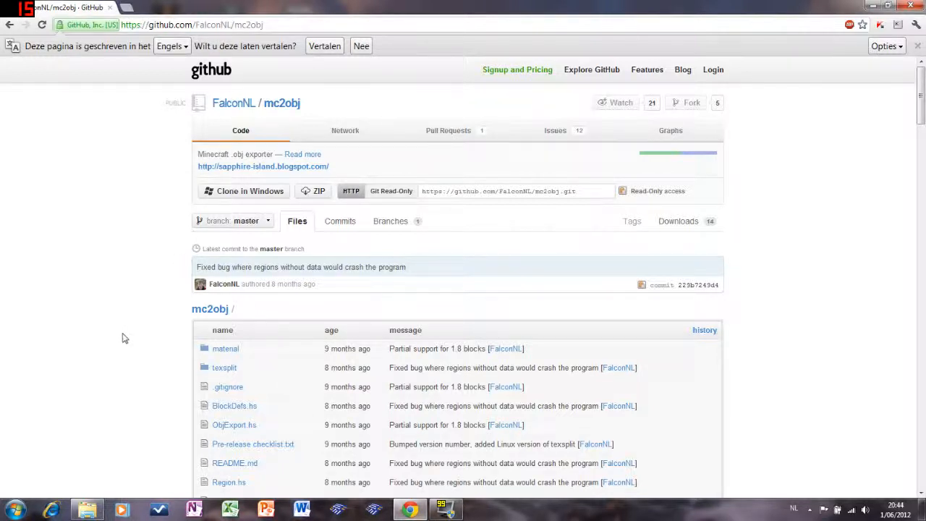
{"action": "scroll", "scroll_direction": "down", "scroll_amount": 3}
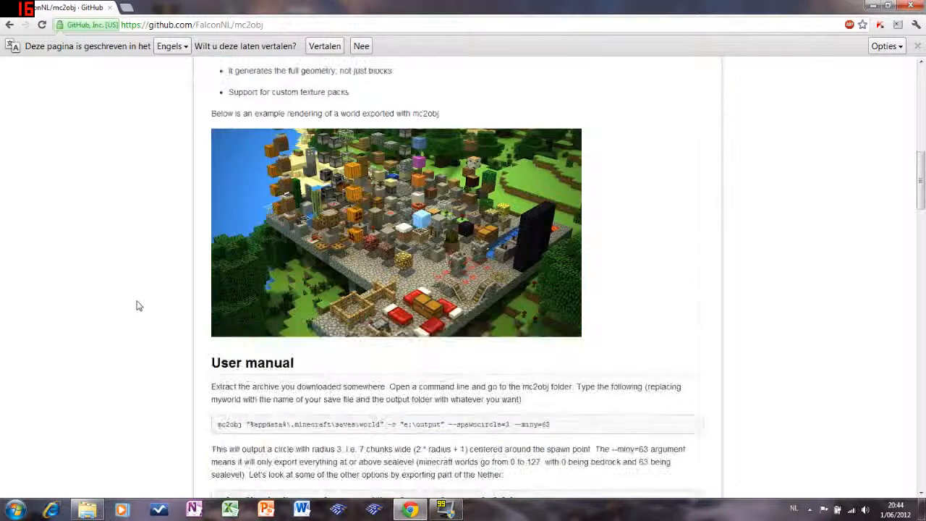
{"action": "scroll", "scroll_direction": "down", "scroll_amount": 3}
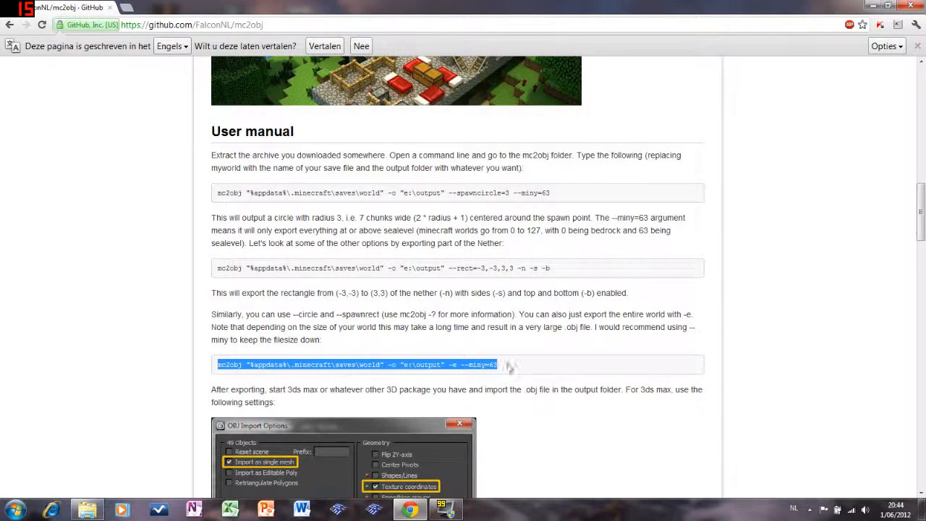
{"action": "mouse_move", "coordinate": [29, 437]}
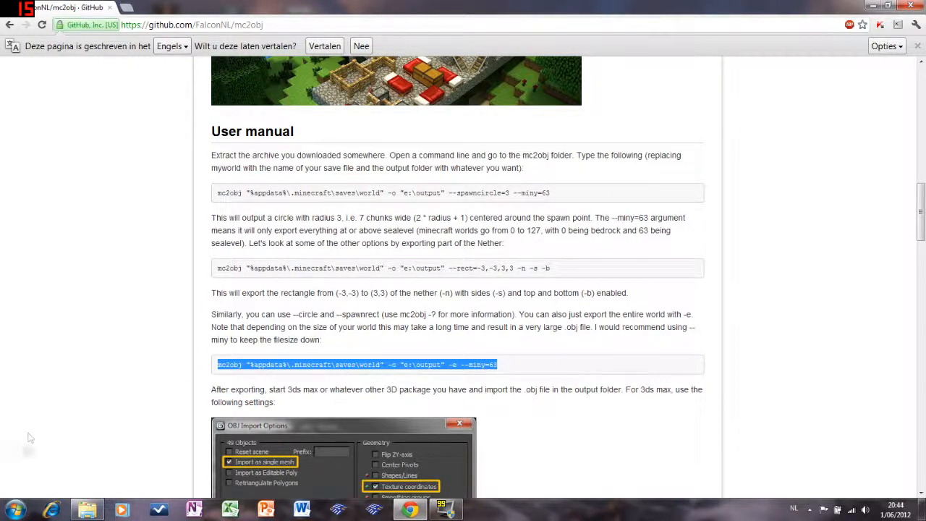
- Launch Notepad and paste mc2obj exporting the world to e:\output with -e --miny=63
{"action": "left_click", "coordinate": [14, 510]}
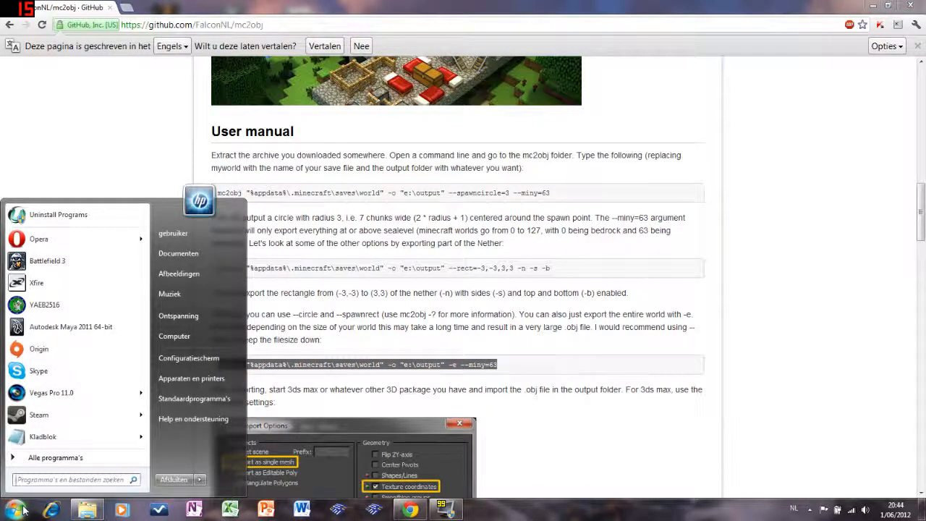
{"action": "left_click", "coordinate": [43, 436]}
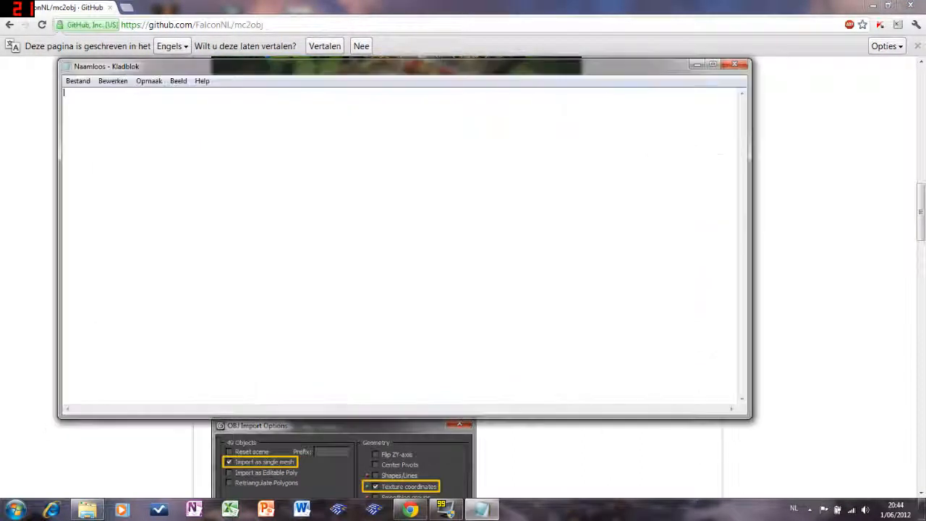
{"action": "type", "text": "mc2obj \"%appdata%\\.minecraft\\saves\\world\" -o \"e:\\output\" -e --miny=63"}
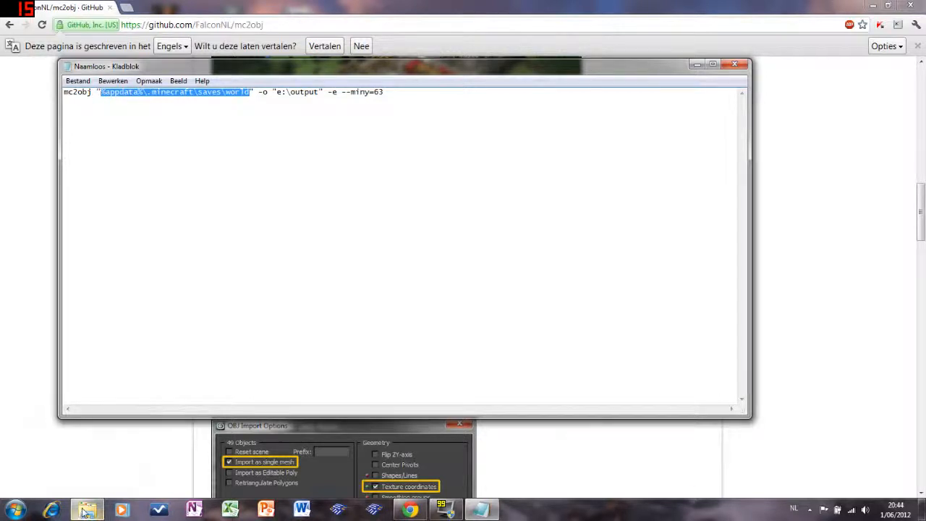
- Browse Tutorial's Kingdom Of Verona items, then open the kingdom world folder
{"action": "left_click", "coordinate": [87, 510]}
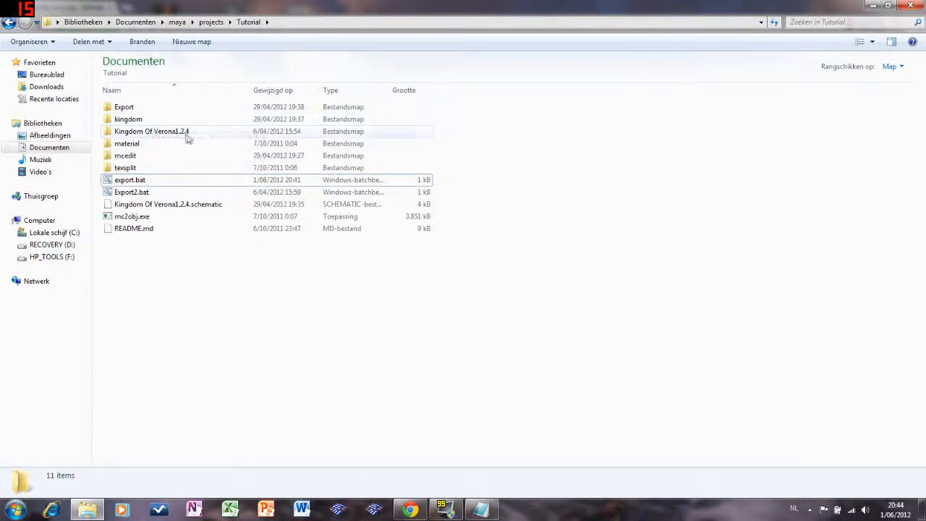
{"action": "double_click", "coordinate": [151, 131]}
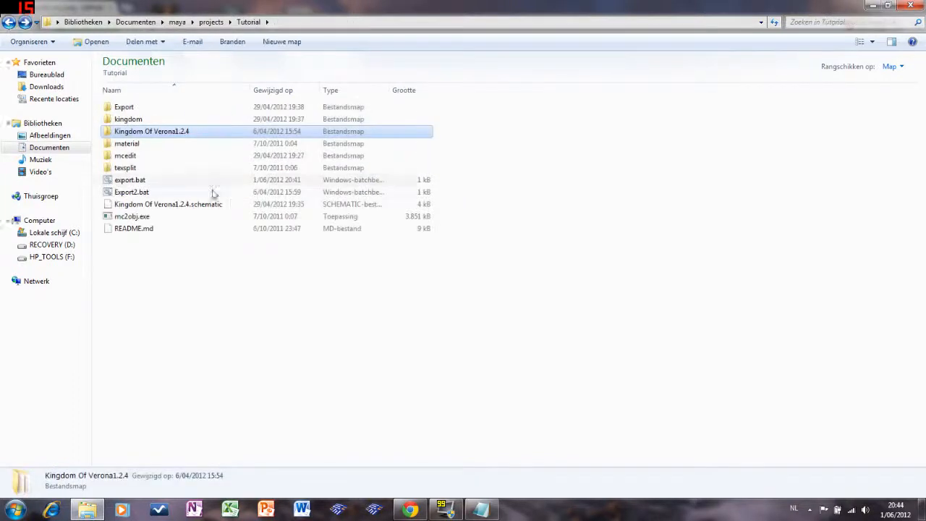
{"action": "mouse_move", "coordinate": [217, 186]}
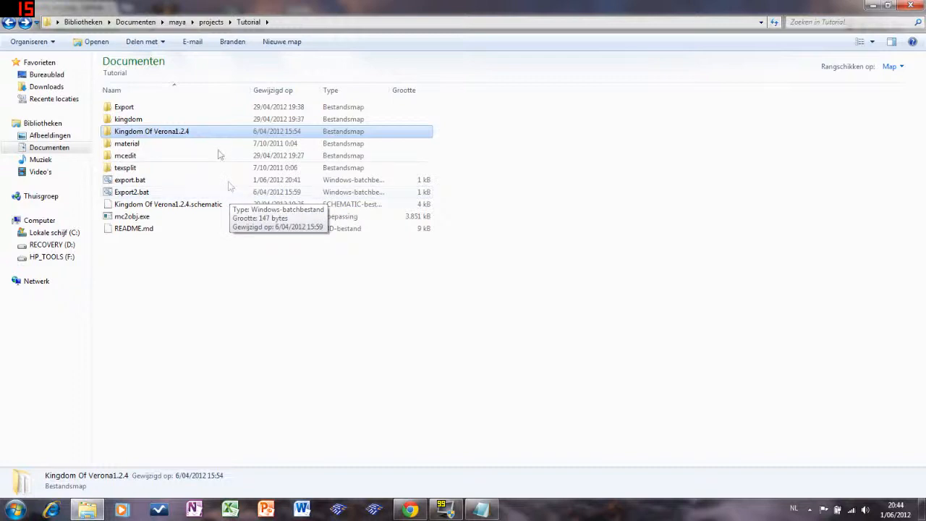
{"action": "mouse_move", "coordinate": [485, 137]}
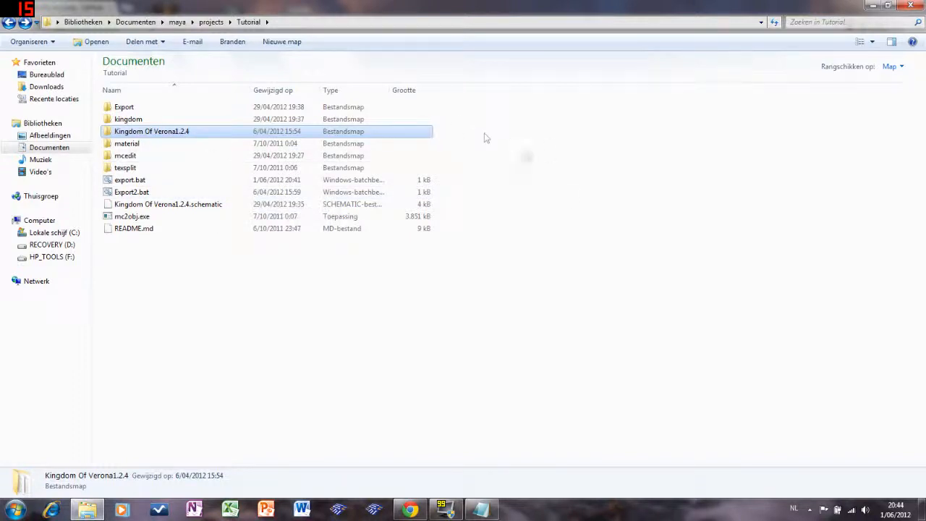
{"action": "mouse_move", "coordinate": [707, 339]}
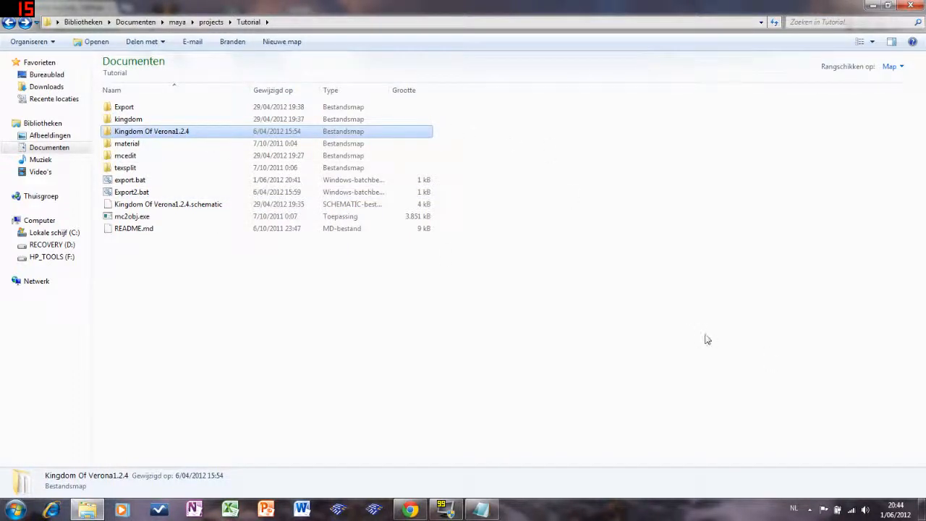
{"action": "mouse_move", "coordinate": [128, 119]}
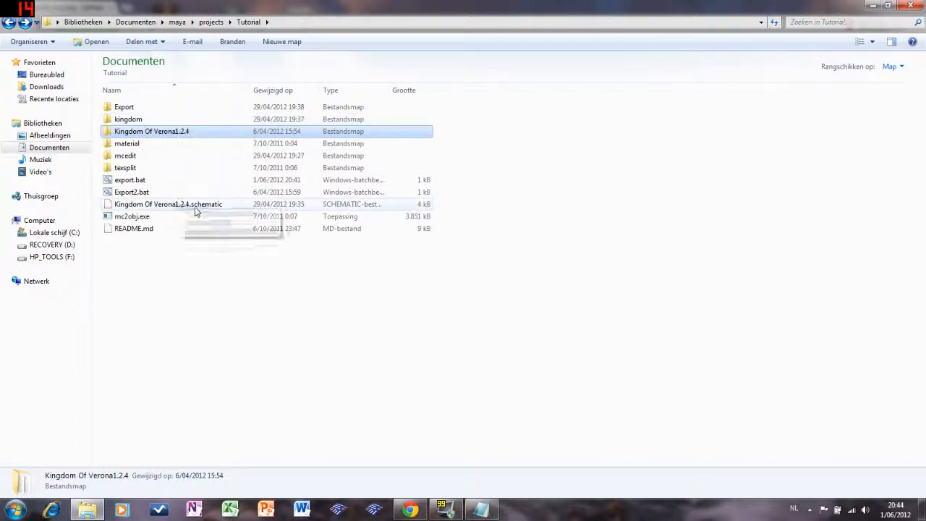
{"action": "left_click", "coordinate": [167, 203]}
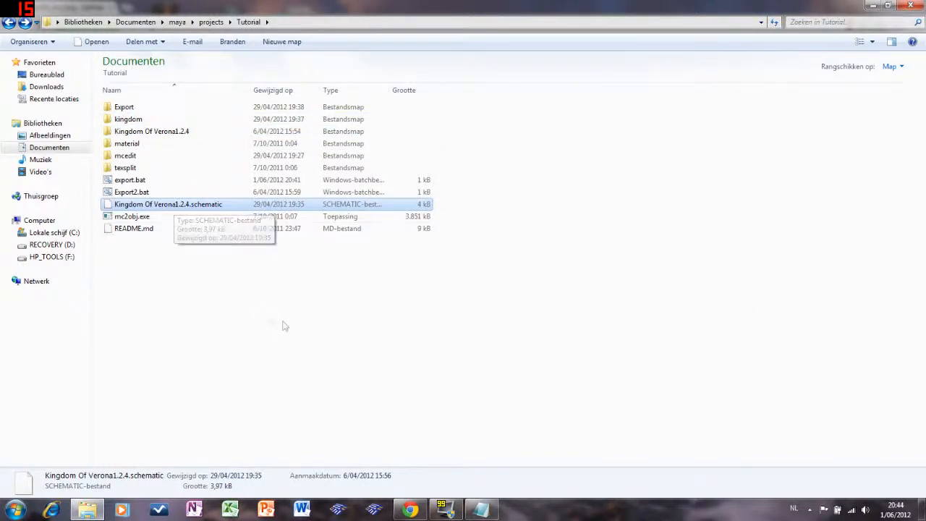
{"action": "mouse_move", "coordinate": [232, 299]}
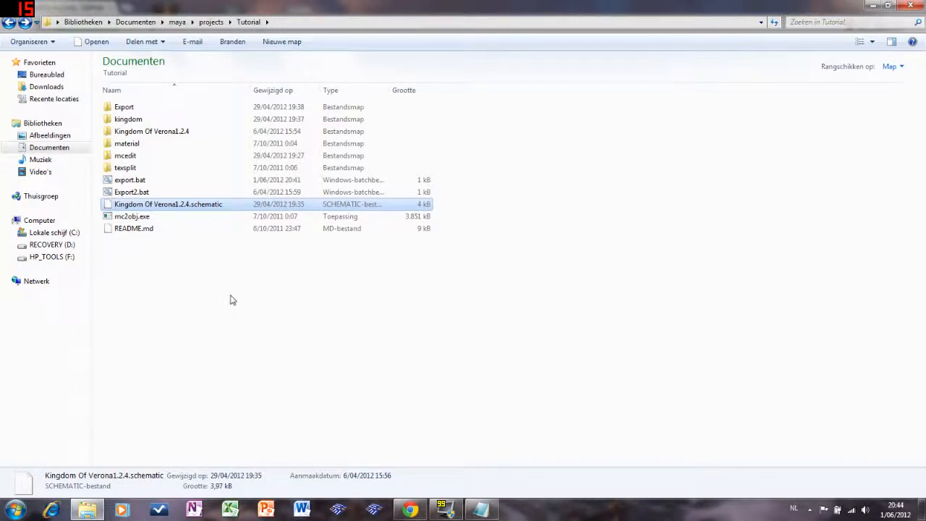
{"action": "mouse_move", "coordinate": [432, 290]}
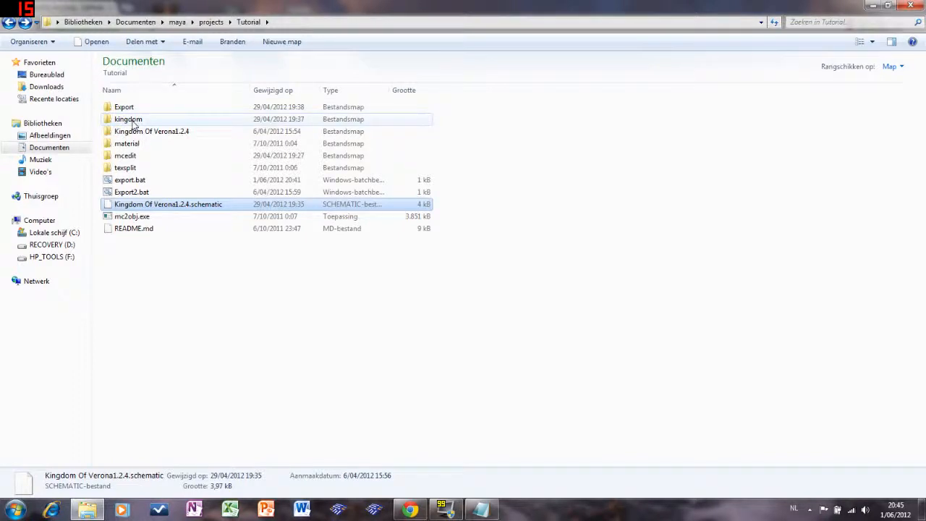
{"action": "double_click", "coordinate": [128, 119]}
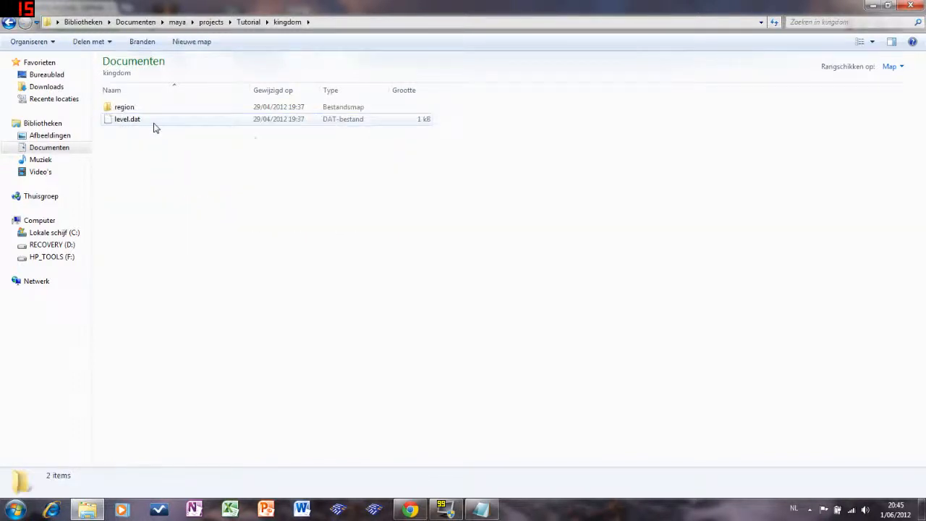
{"action": "mouse_move", "coordinate": [126, 119]}
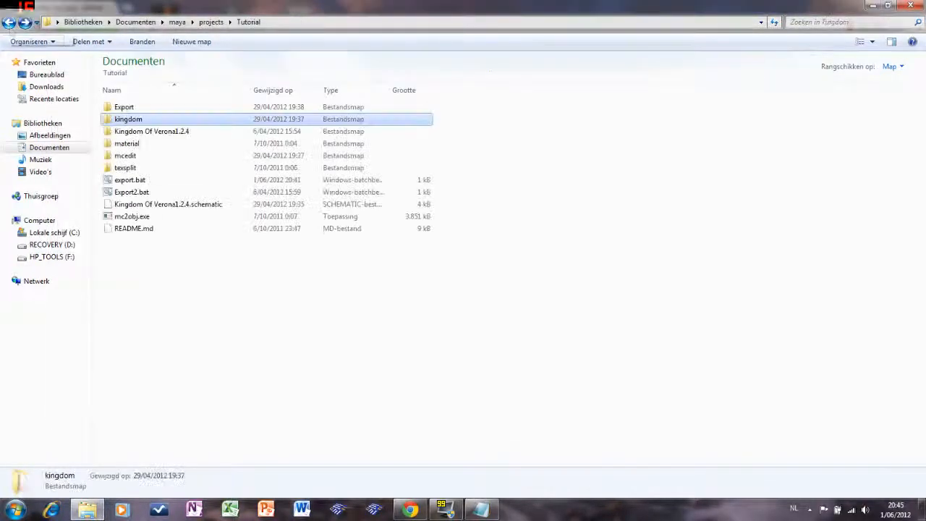
- Replace the output path with C:\Users\gebruiker\Documents\maya\projects\Tutorial\Export
{"action": "double_click", "coordinate": [124, 106]}
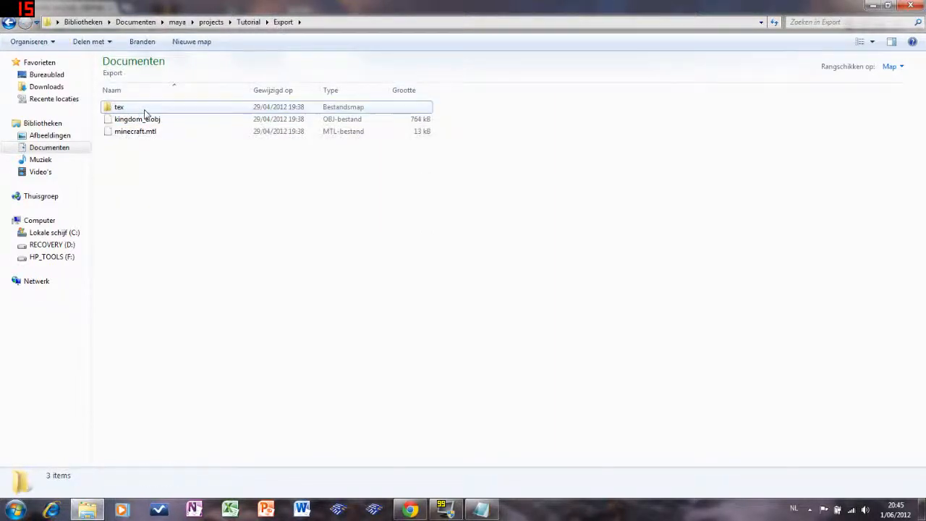
{"action": "key", "text": "ctrl+a"}
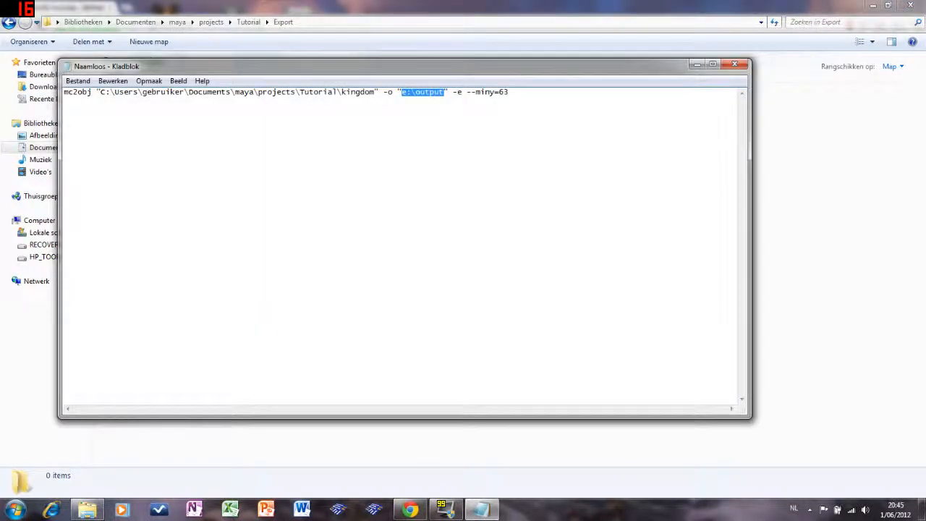
{"action": "type", "text": "C:\\Users\\gebruiker\\Documents\\maya\\projects\\Tutorial\\Export"}
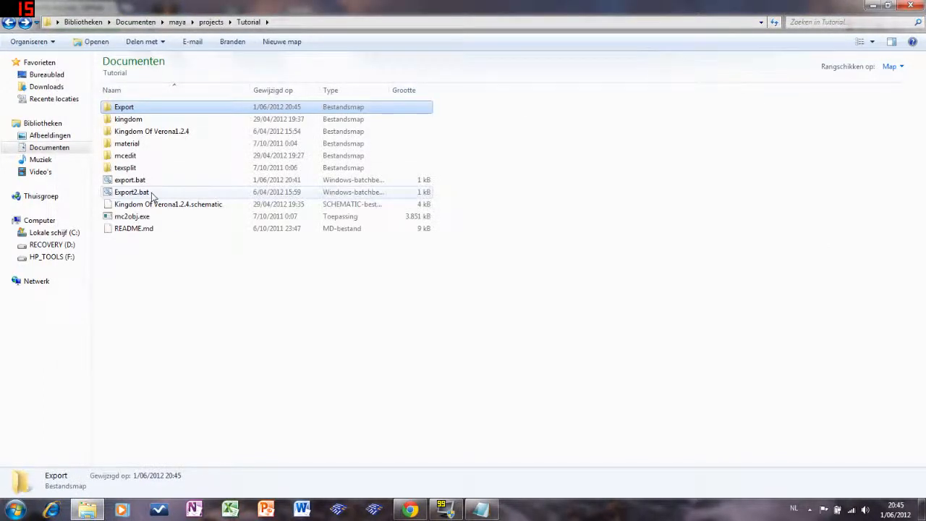
- Open Export2.bat and select its trailing -e -s --miny=0 options
{"action": "double_click", "coordinate": [131, 191]}
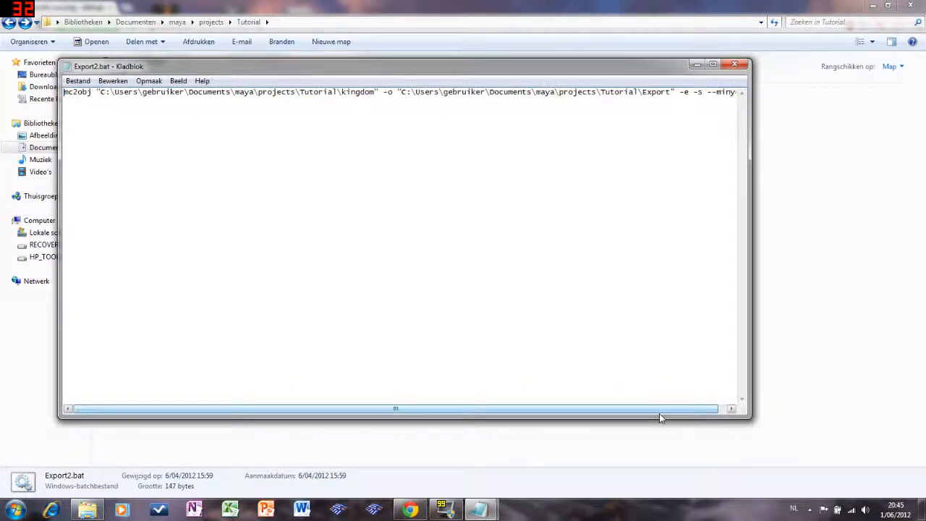
{"action": "scroll", "scroll_direction": "right", "scroll_amount": 3}
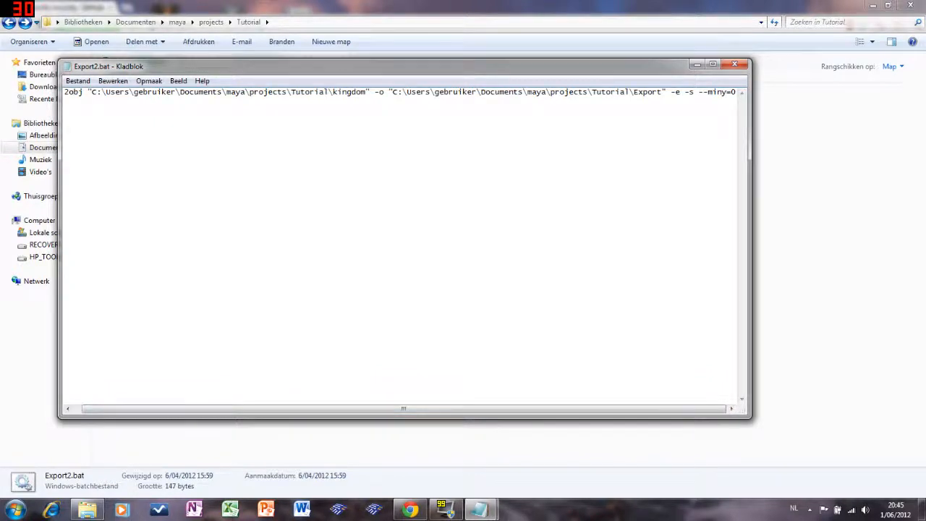
{"action": "double_click", "coordinate": [675, 92]}
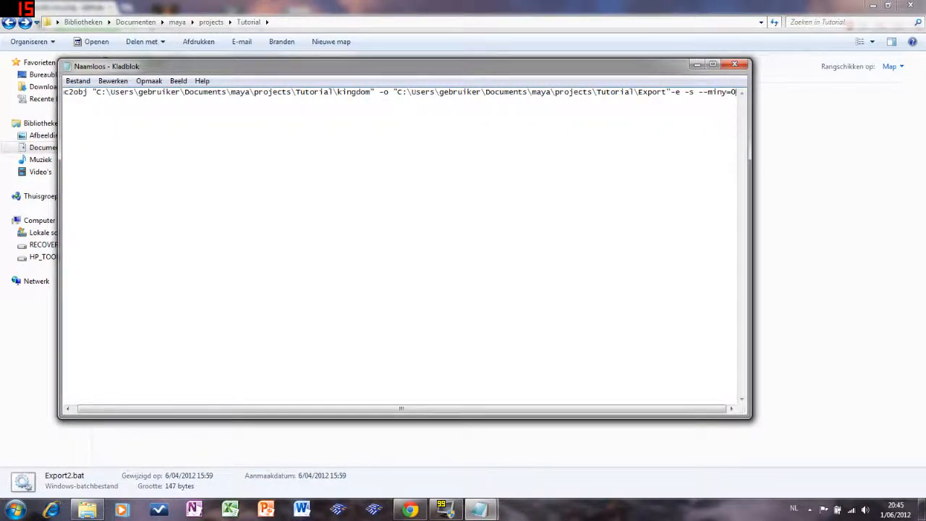
- Save the document through Opslaan als under the name export3.bat in Tutorial
{"action": "left_click", "coordinate": [77, 80]}
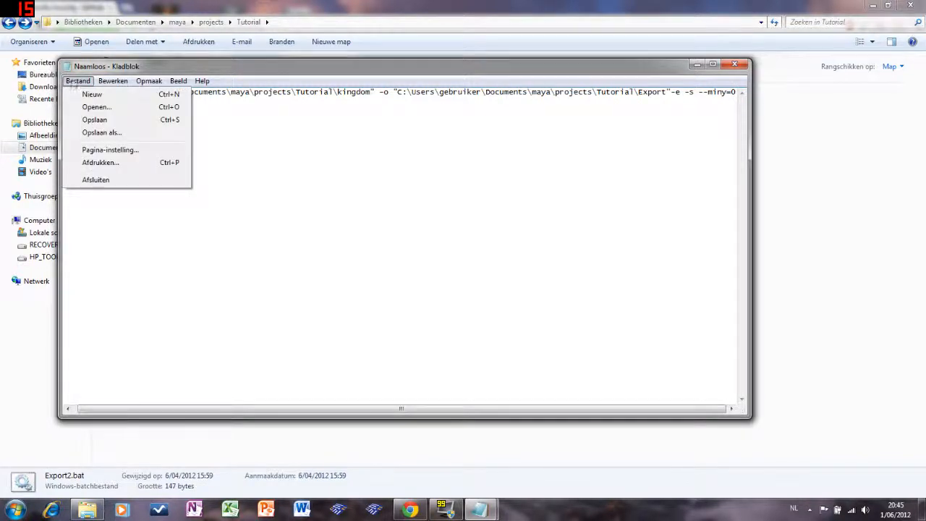
{"action": "left_click", "coordinate": [102, 132]}
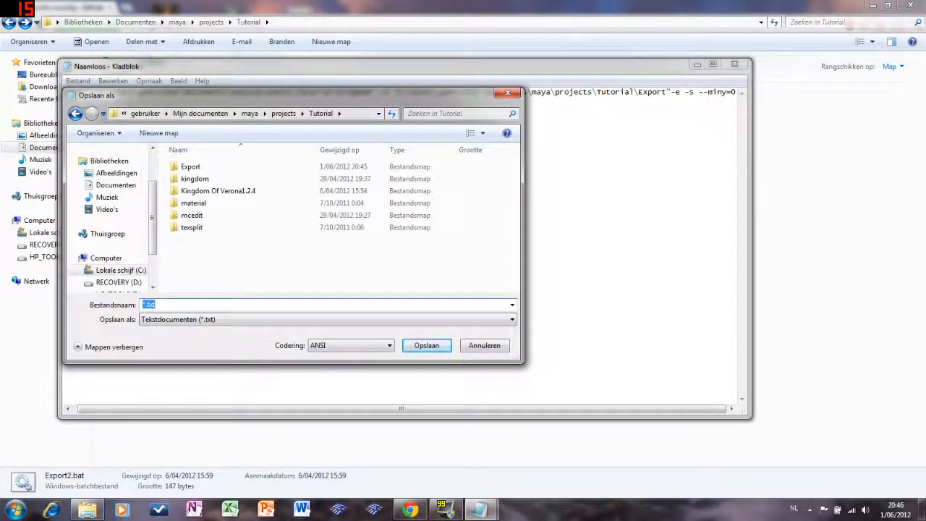
{"action": "type", "text": "export3.bat"}
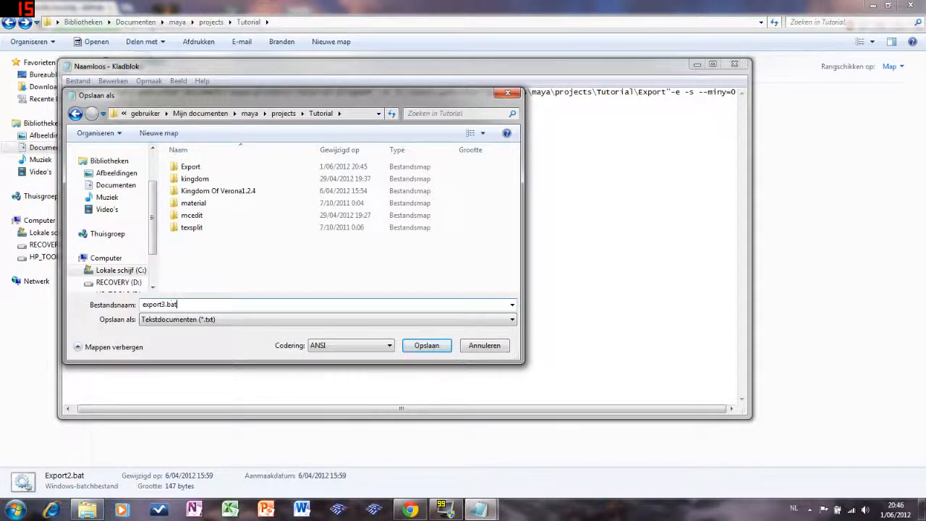
{"action": "type", "text": ".t"}
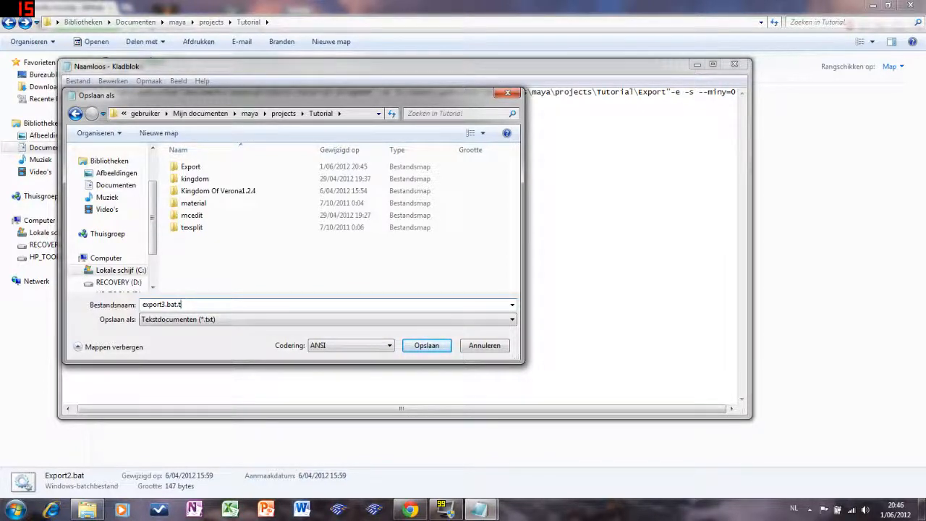
{"action": "key", "text": "backspace"}
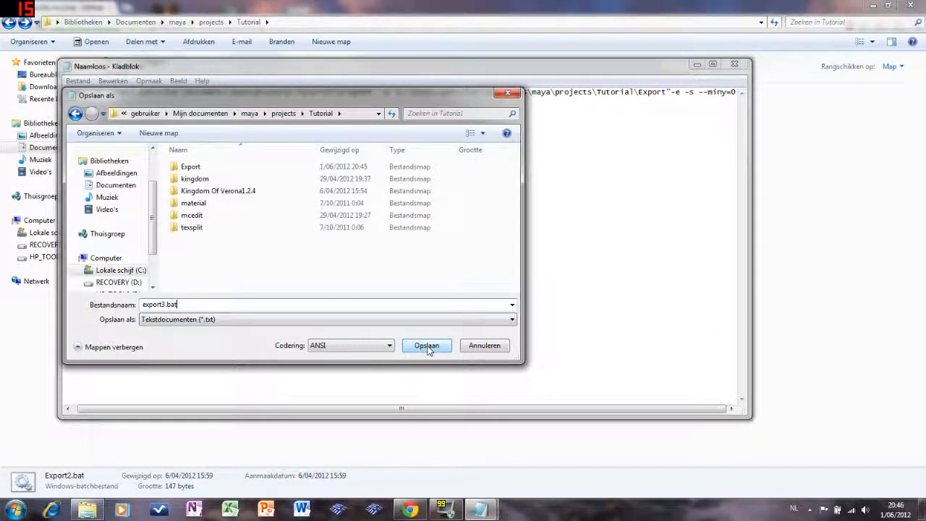
{"action": "left_click", "coordinate": [426, 345]}
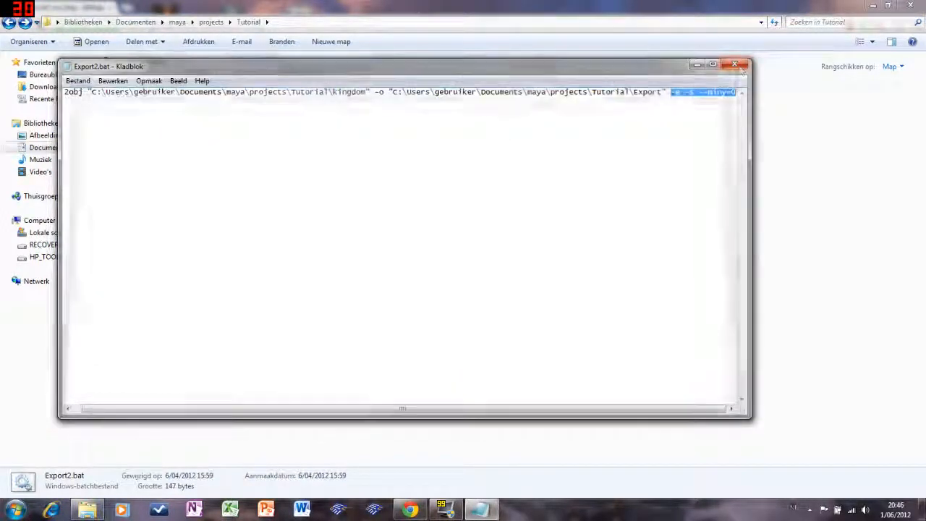
- Close Export2.bat, run export3.bat, and open Export's tex textures folder
{"action": "left_click", "coordinate": [736, 65]}
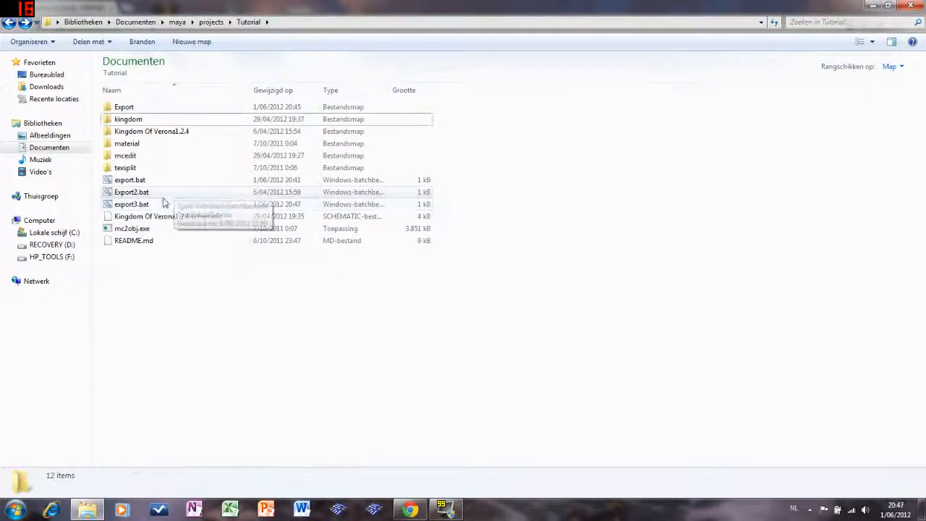
{"action": "left_click", "coordinate": [131, 204]}
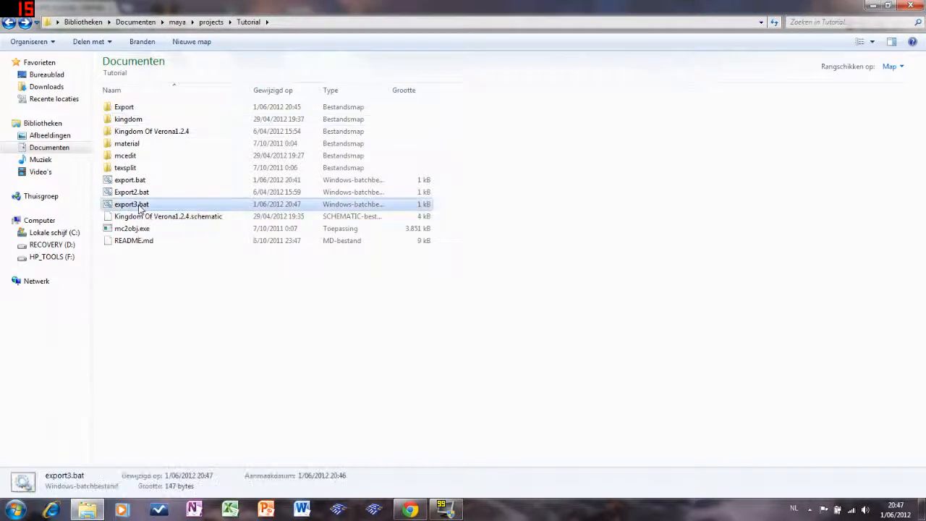
{"action": "double_click", "coordinate": [132, 205]}
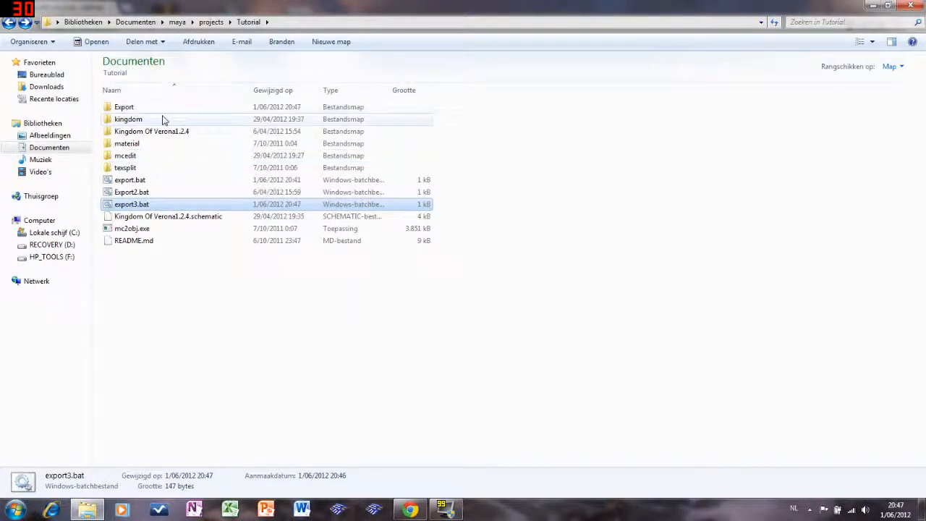
{"action": "double_click", "coordinate": [123, 107]}
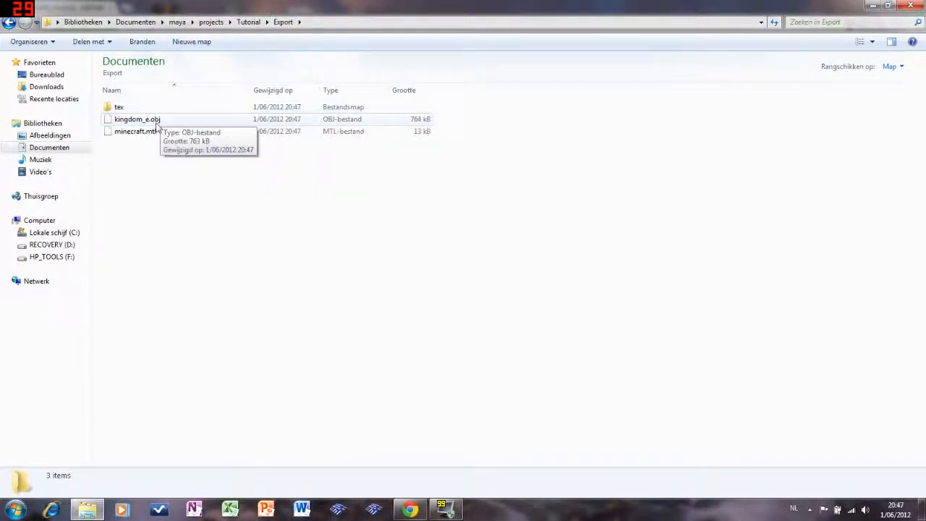
{"action": "double_click", "coordinate": [119, 106]}
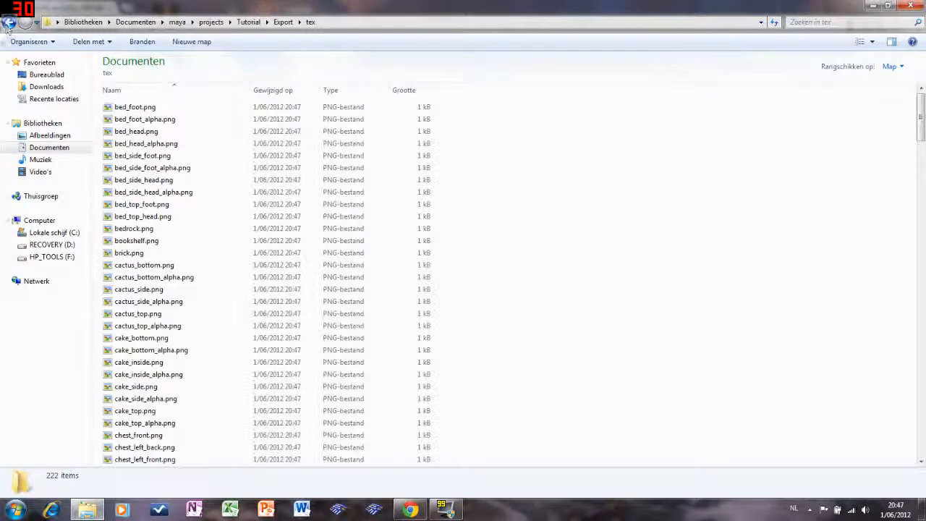